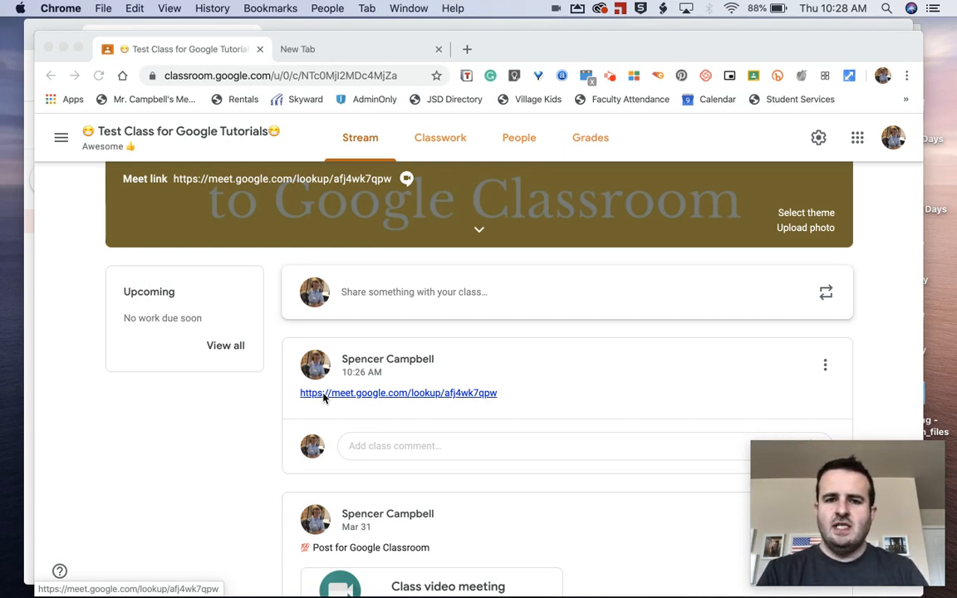
mouse_move(355, 457)
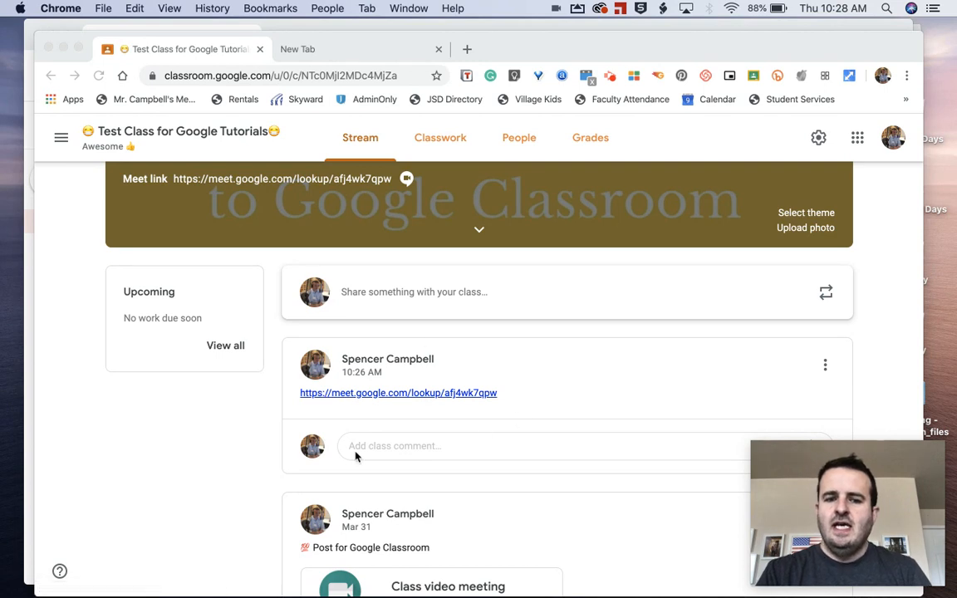
mouse_move(314, 468)
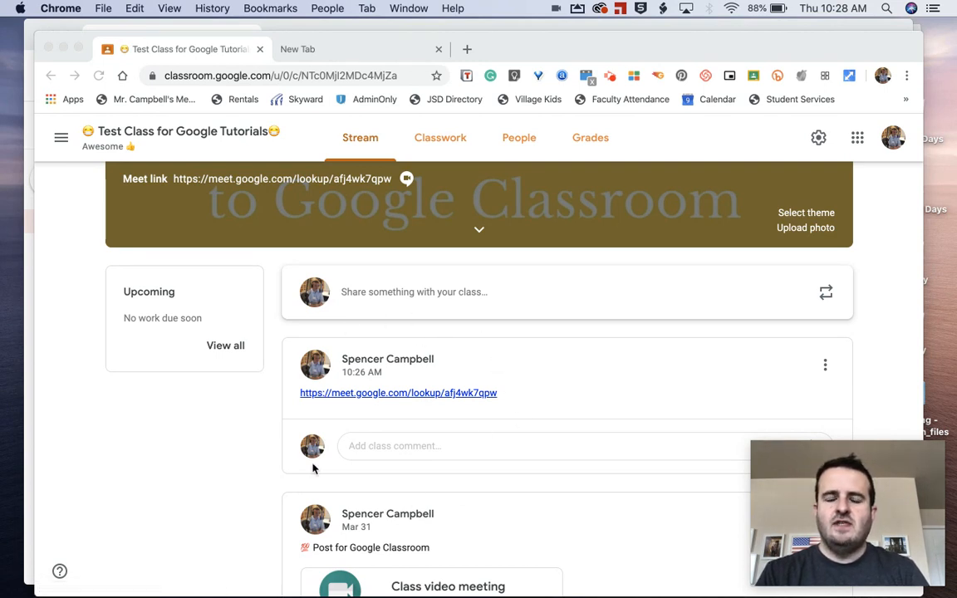
mouse_move(435, 407)
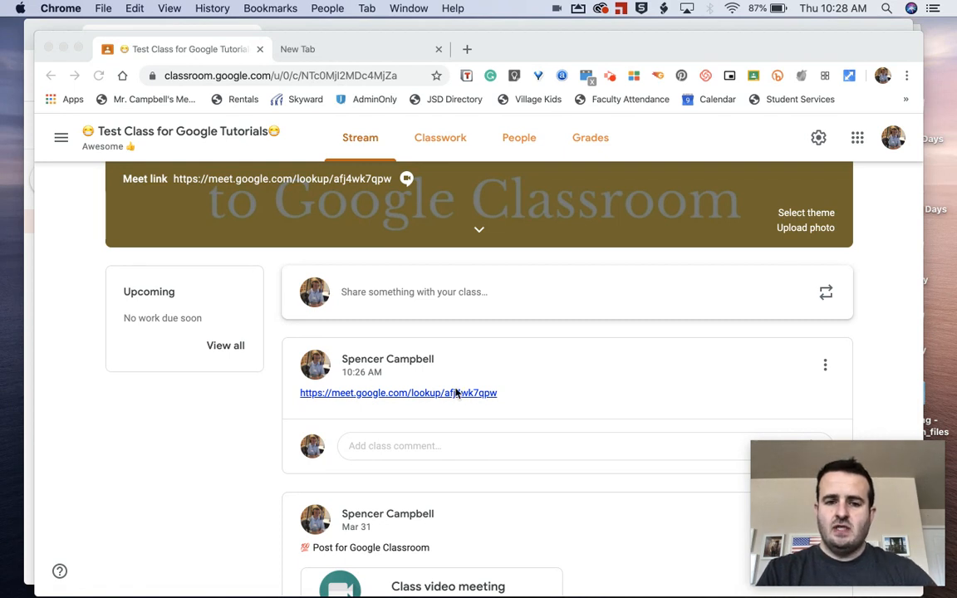
- Follow the meet.google.com link in the latest Classroom stream post to its pre-join page
click(398, 392)
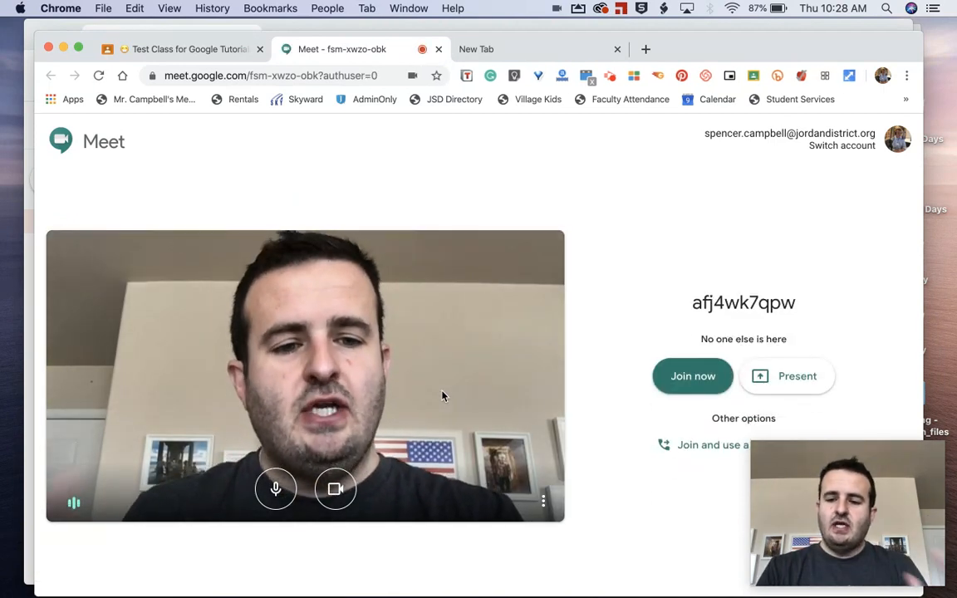
click(691, 375)
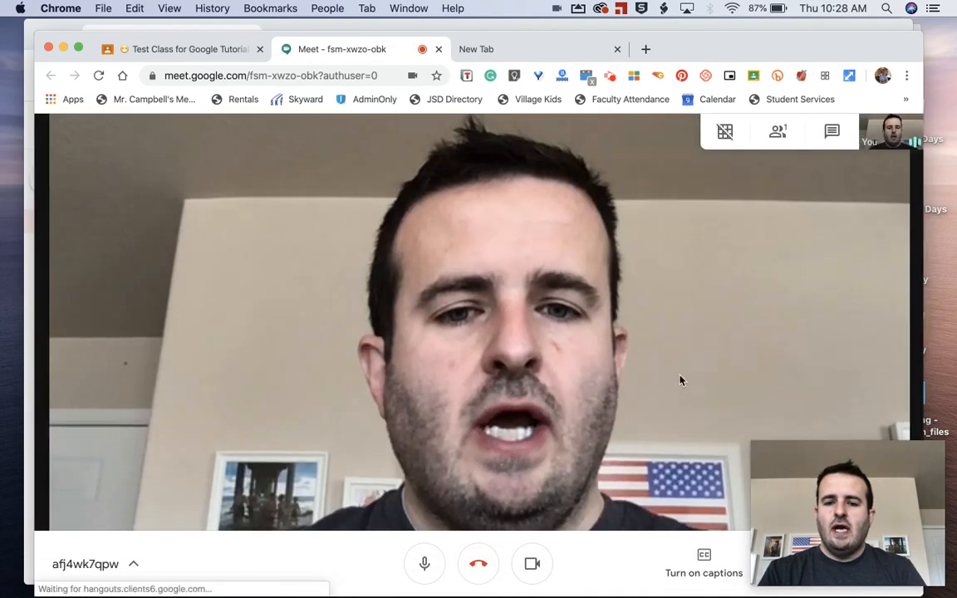
click(426, 563)
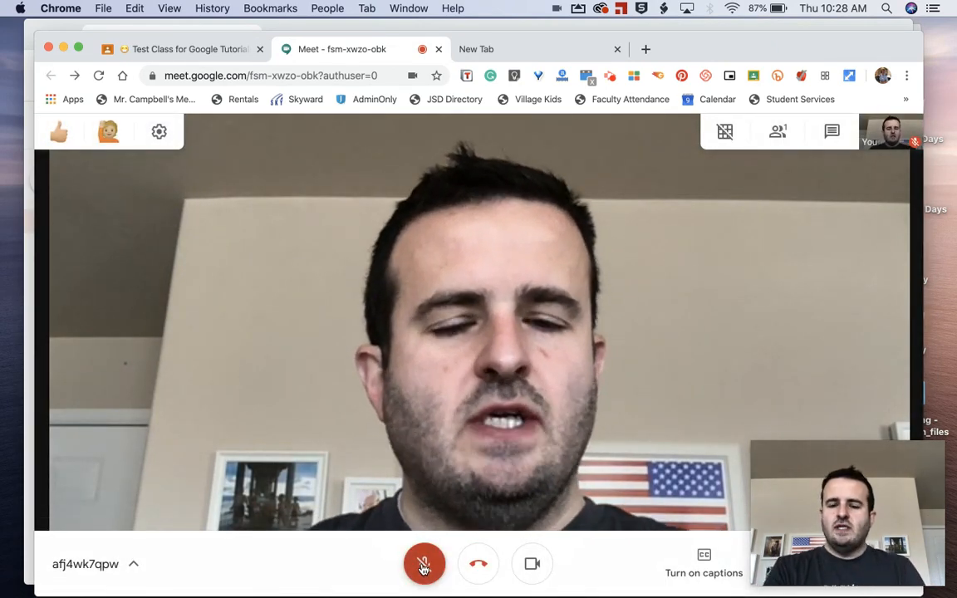
click(426, 565)
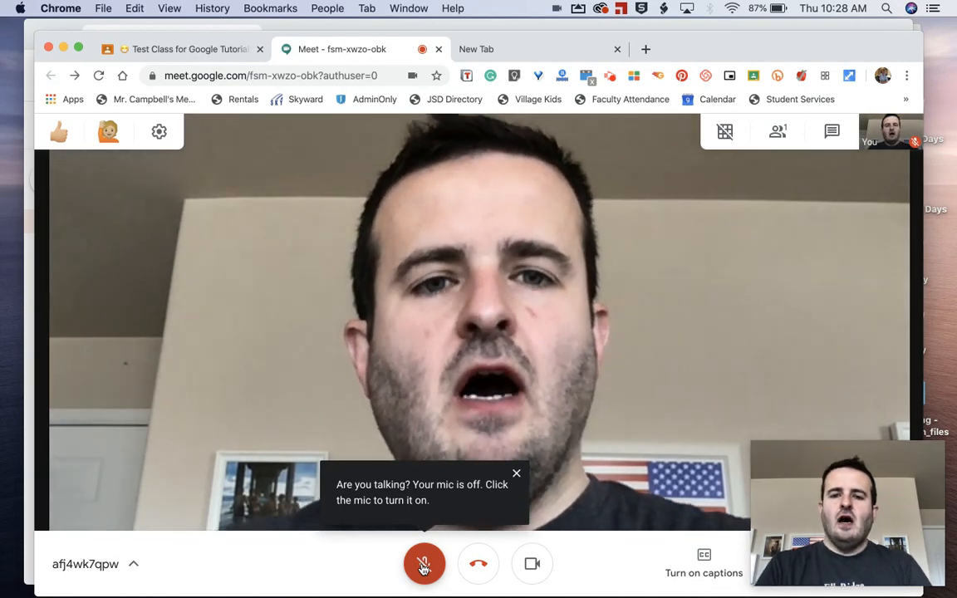
click(425, 565)
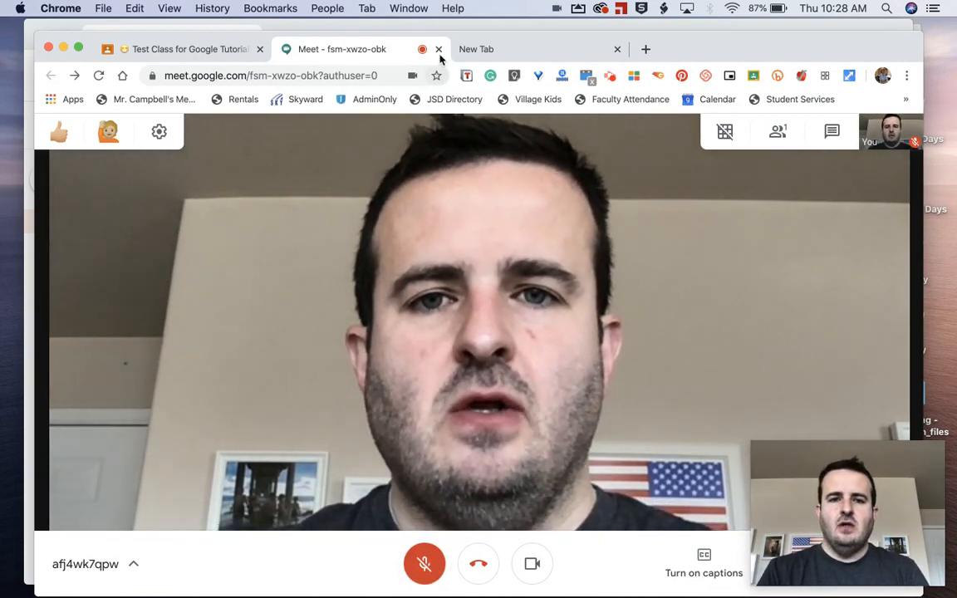
- Leave the class call, then follow the Meet link under Joining info in the office hours invitation
click(438, 50)
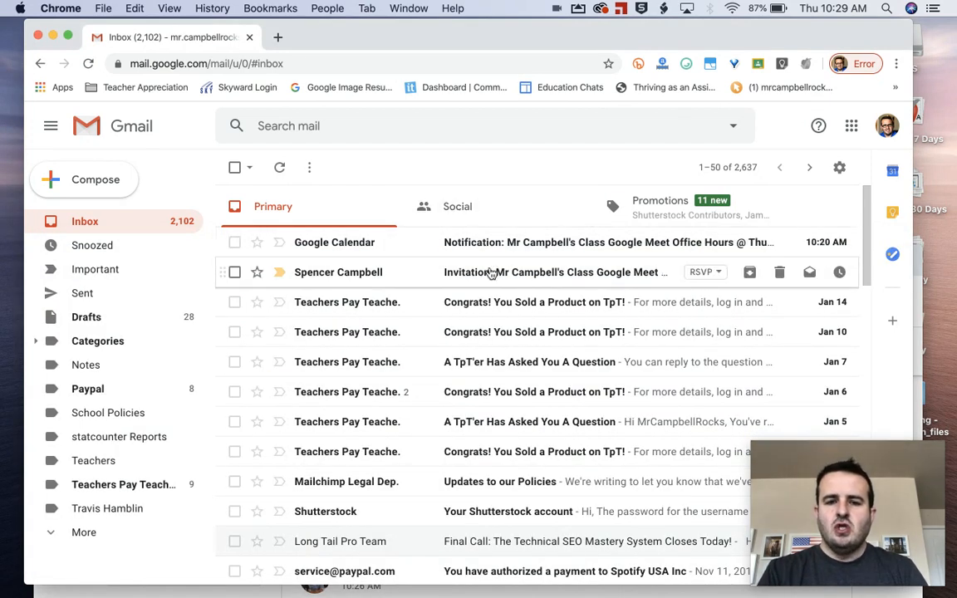
click(552, 272)
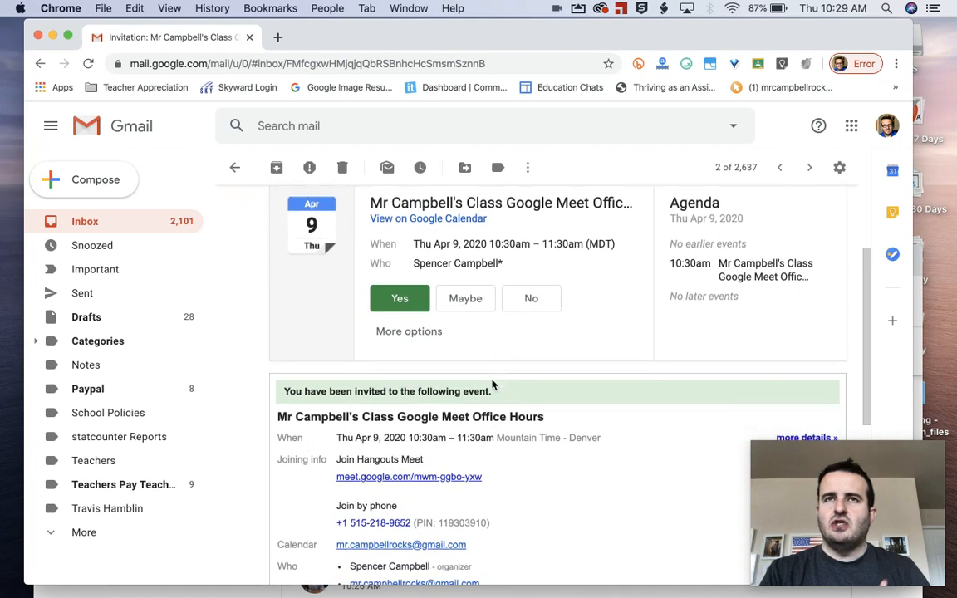
scroll(down, 3)
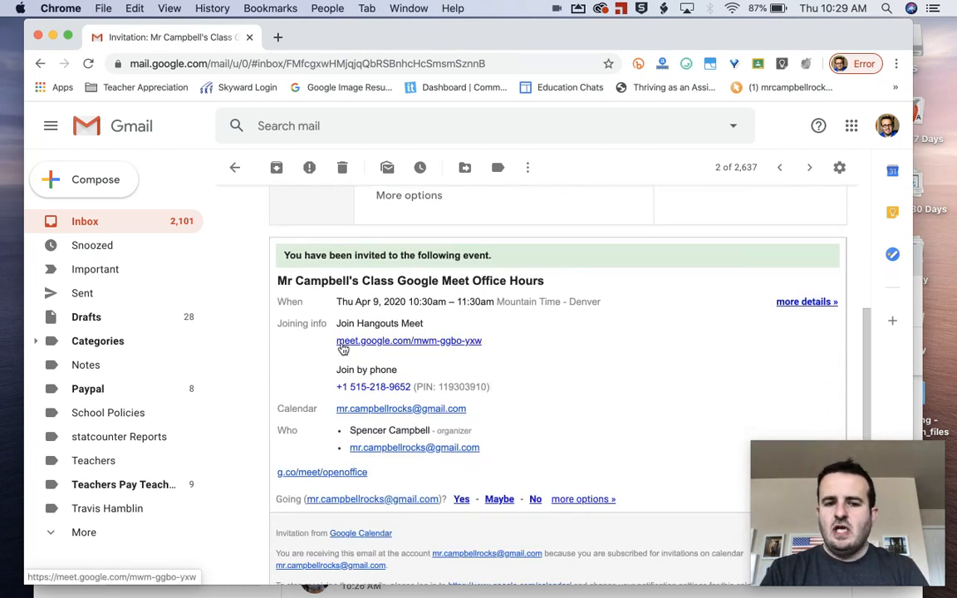
mouse_move(372, 350)
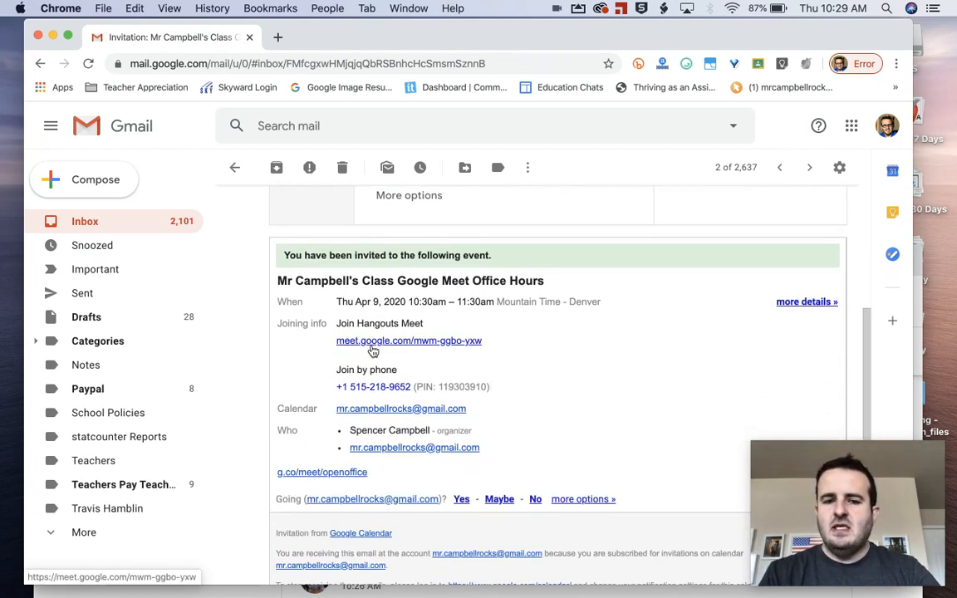
mouse_move(447, 342)
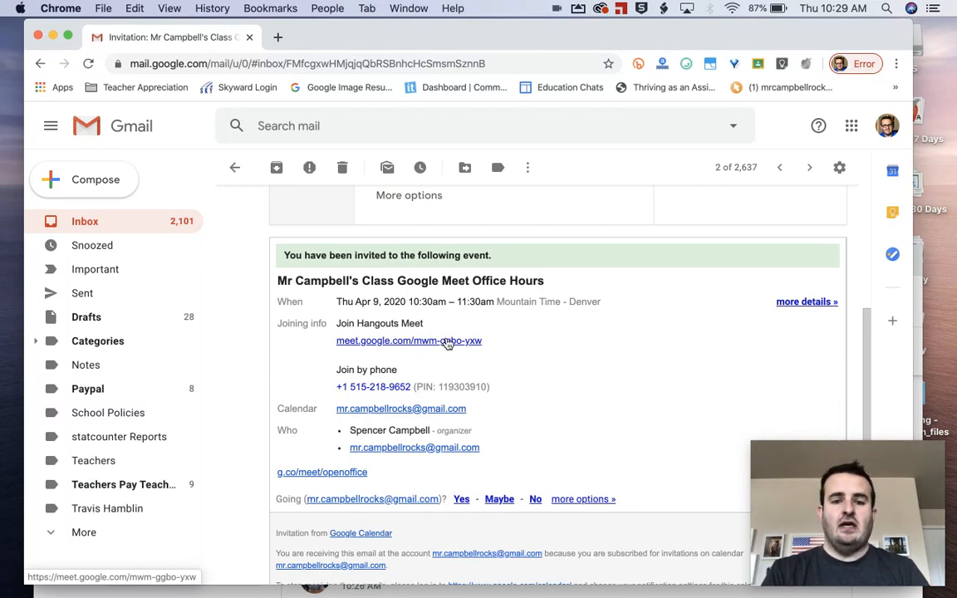
click(408, 341)
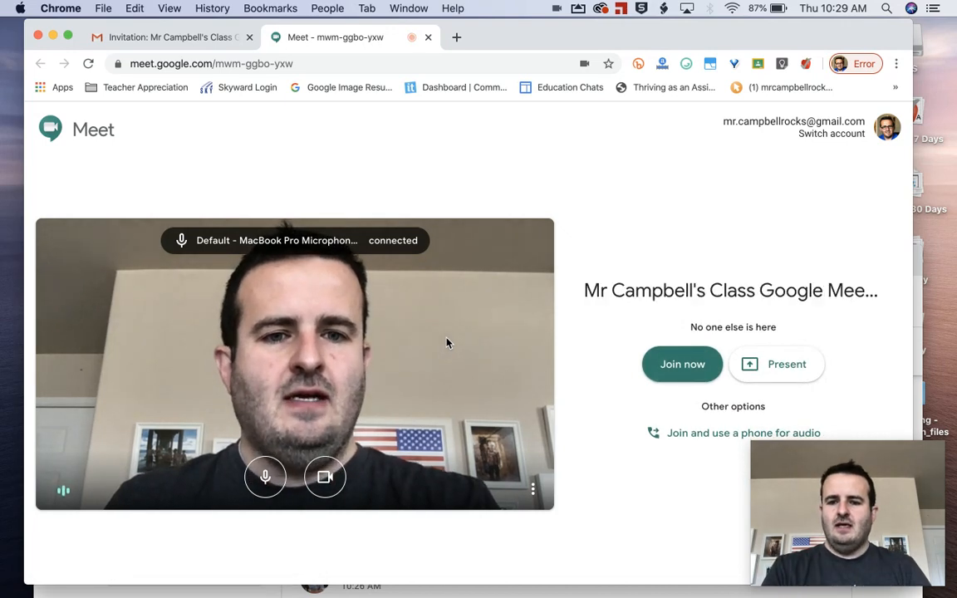
- Join Mr Campbell's Office Hours call, close the self-view preview, end the call and return to Gmail
click(681, 363)
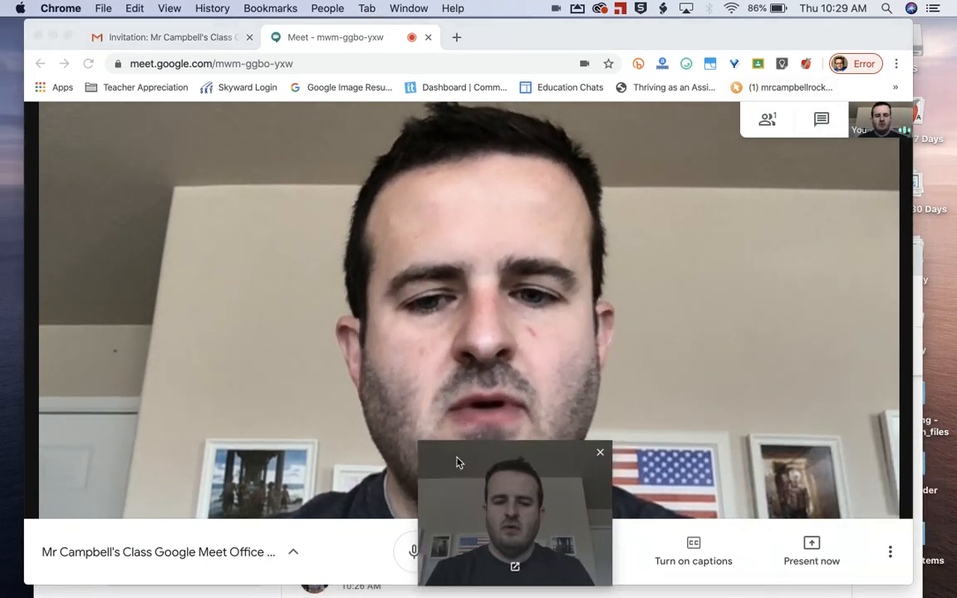
click(600, 452)
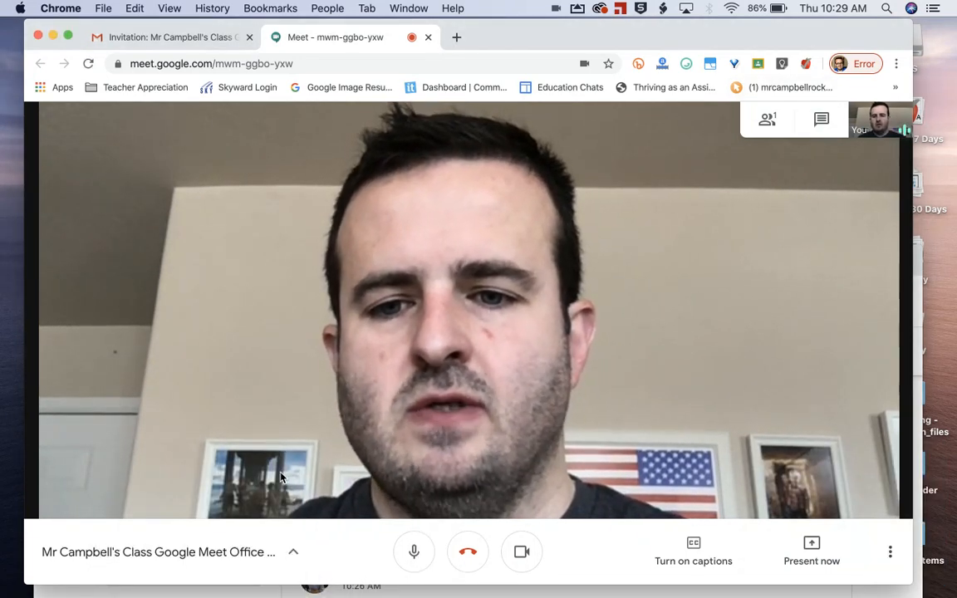
click(821, 120)
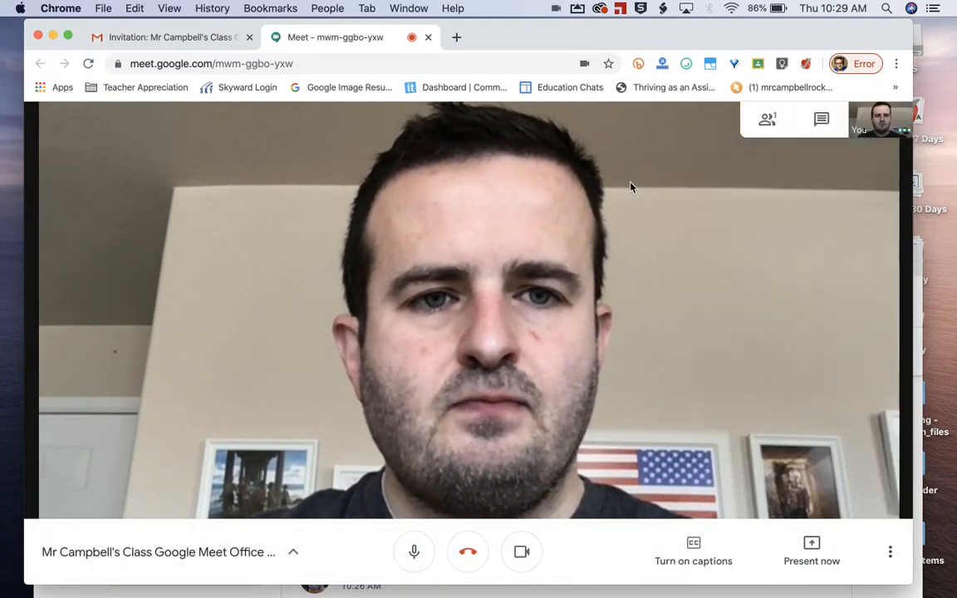
click(766, 120)
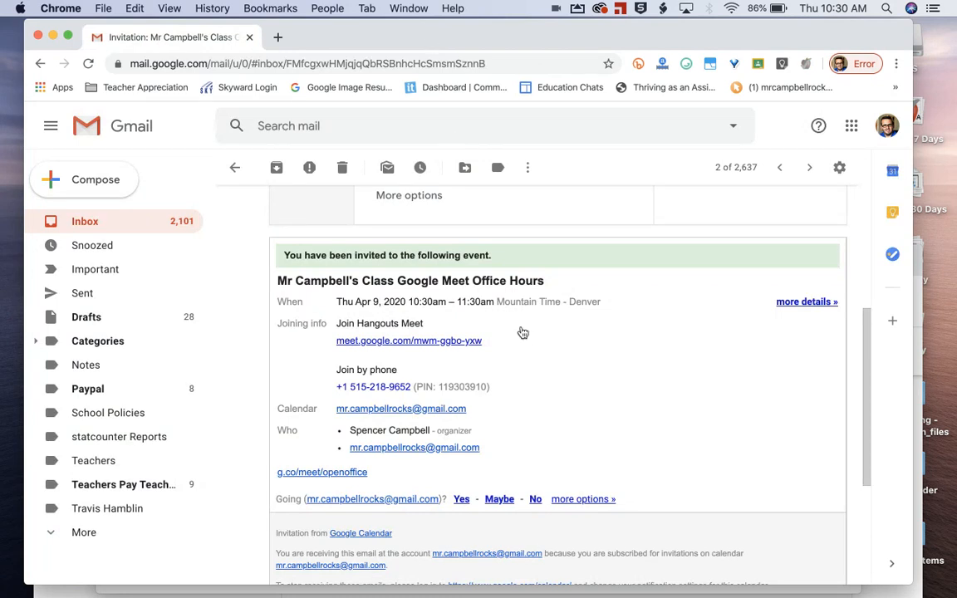
mouse_move(568, 445)
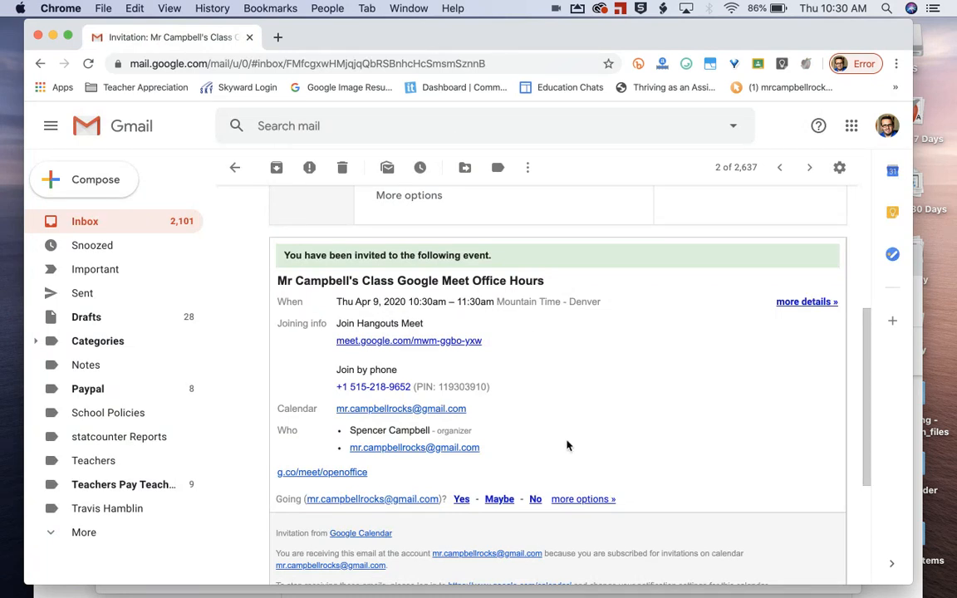